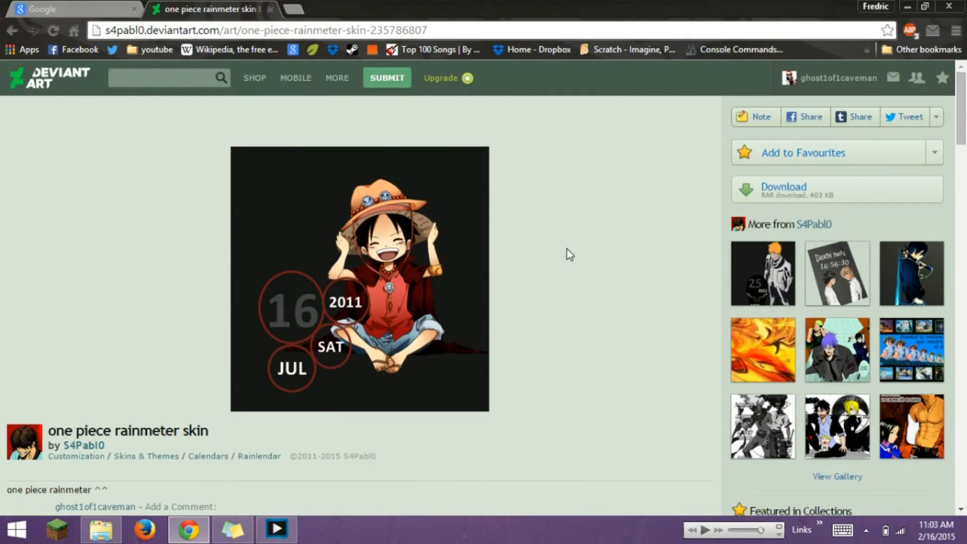
Try installing the one piece skin package and dismiss the invalid package error.
scroll("down", 3)
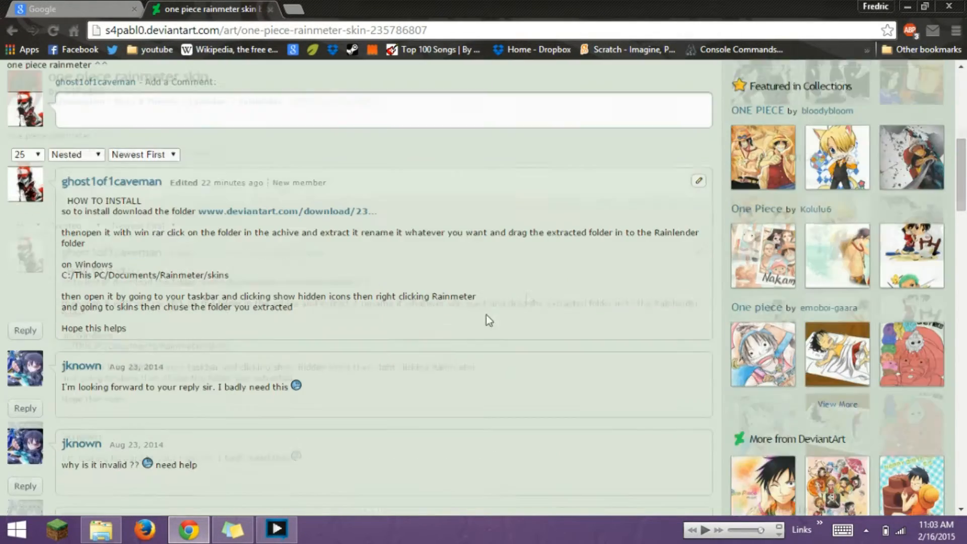
scroll("down", 3)
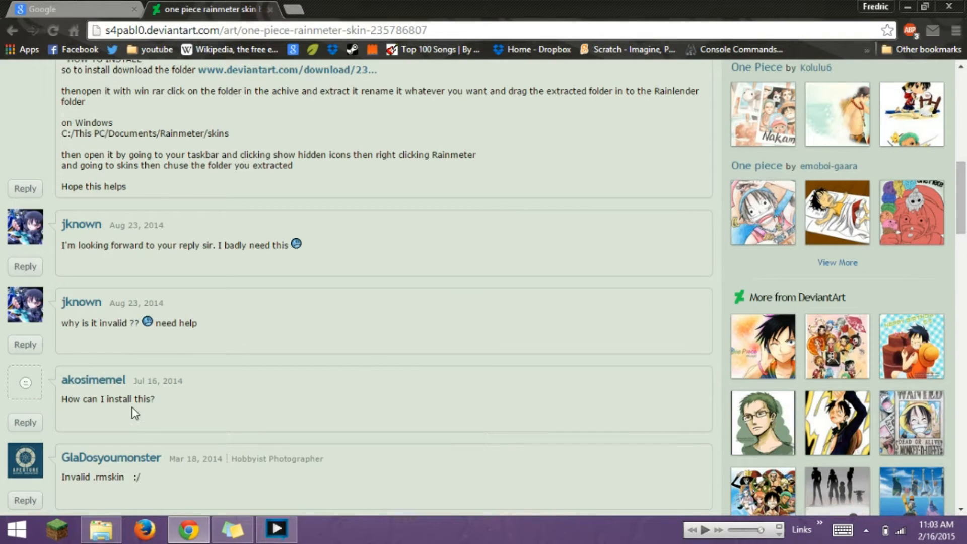
left_click(99, 530)
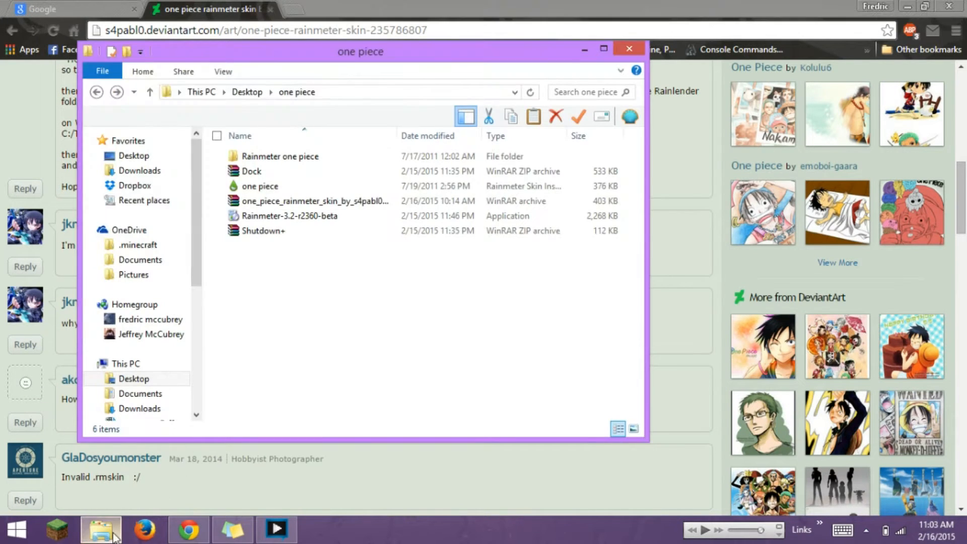
left_click(260, 186)
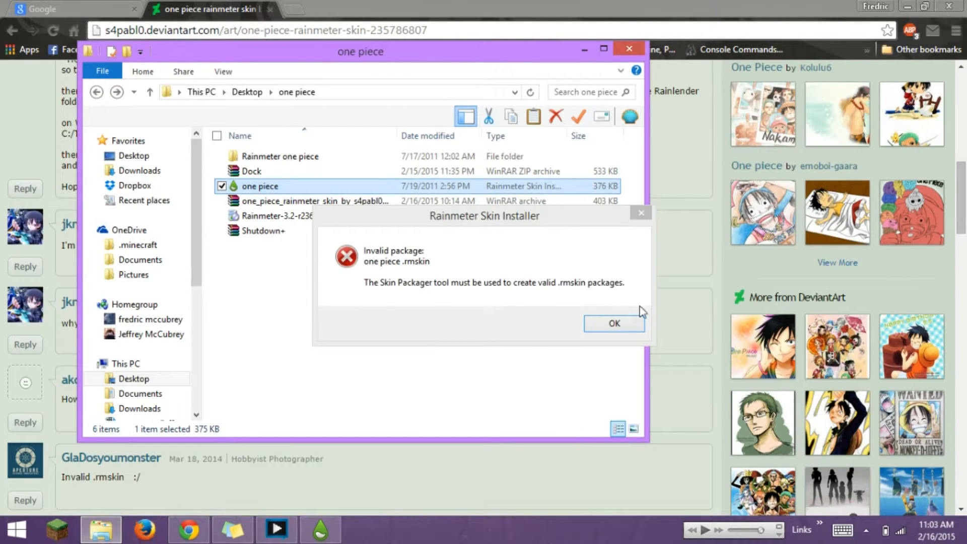
left_click(614, 323)
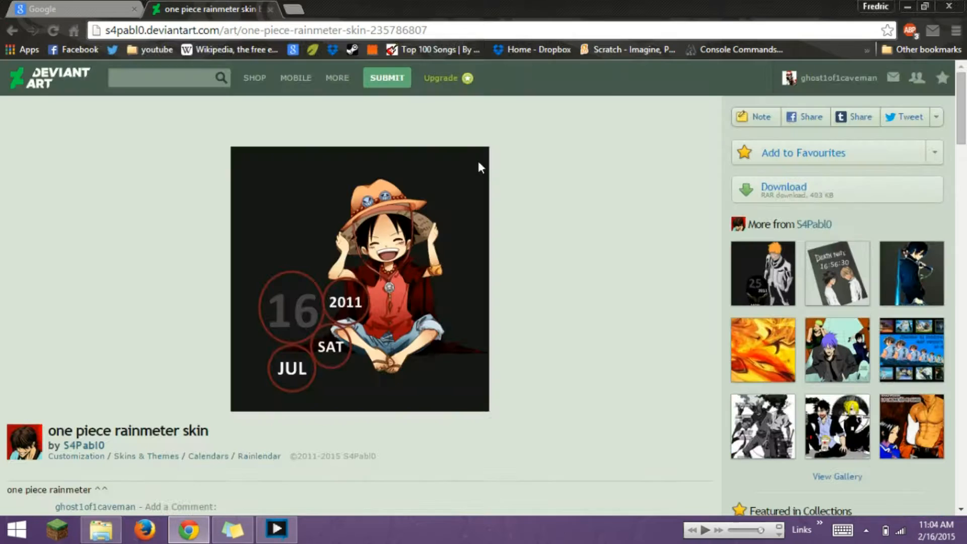
mouse_move(755, 194)
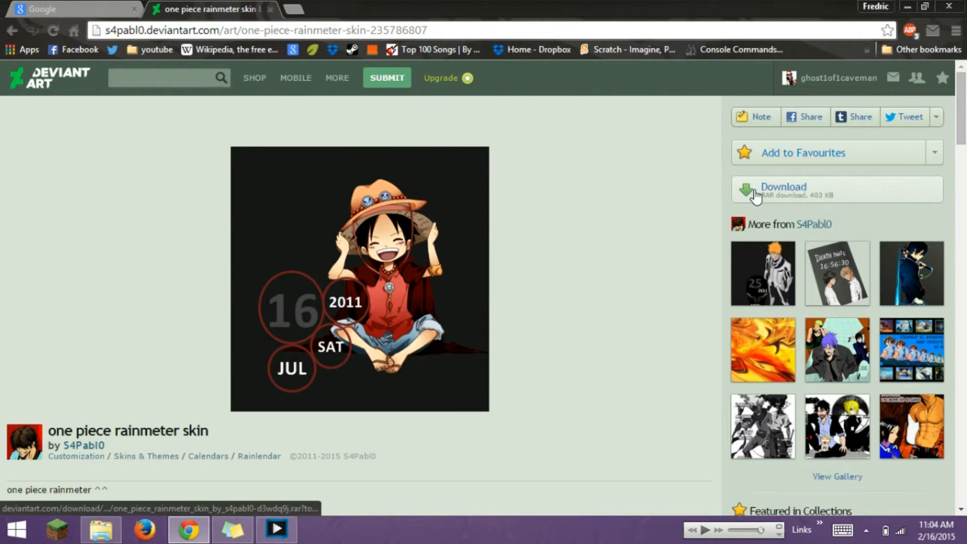
scroll("down", 3)
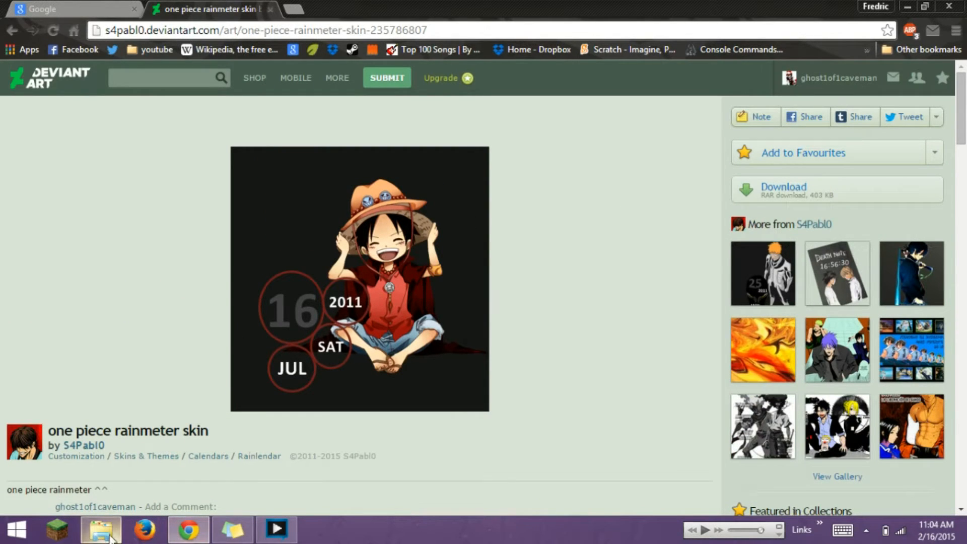
Extract the skin archive here and check the four files in 'Rainmeter one piece'.
left_click(100, 527)
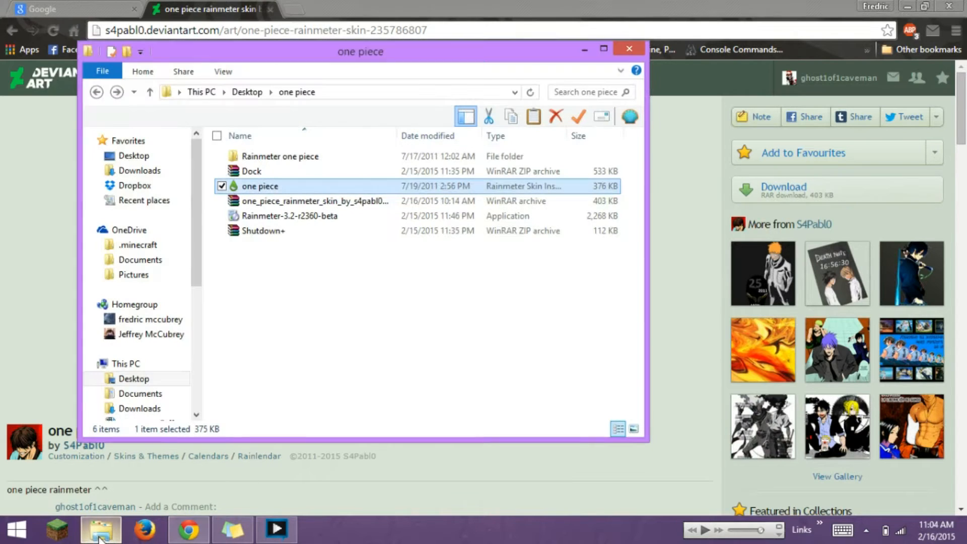
mouse_move(263, 209)
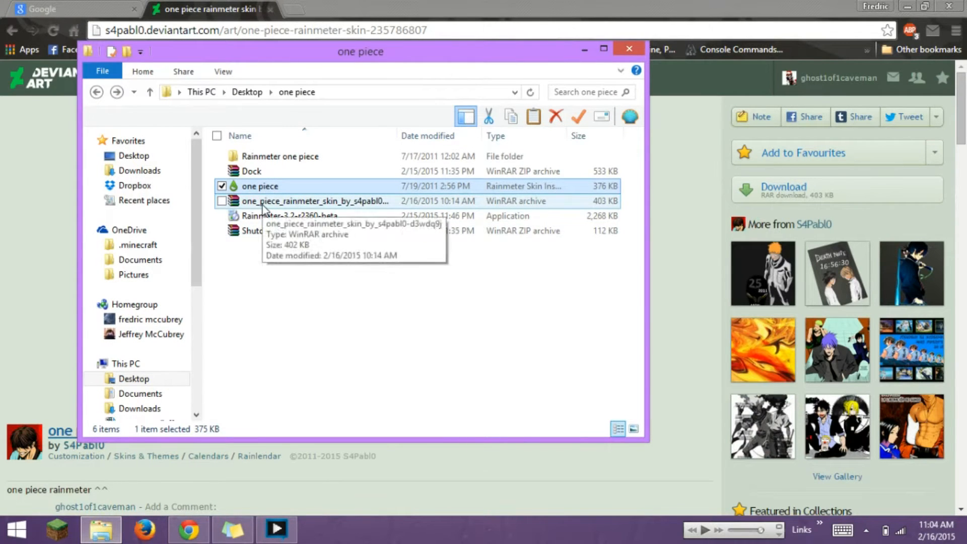
left_click(314, 201)
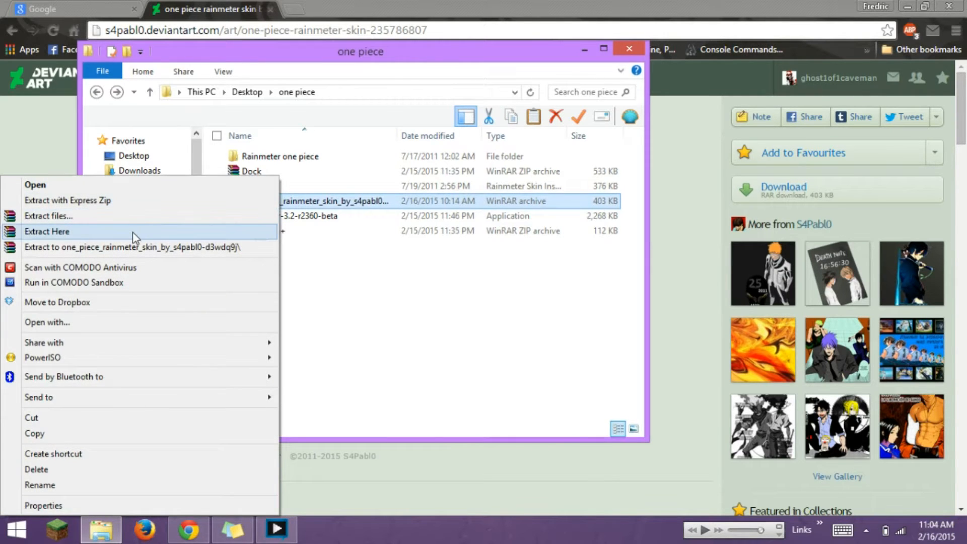
left_click(47, 231)
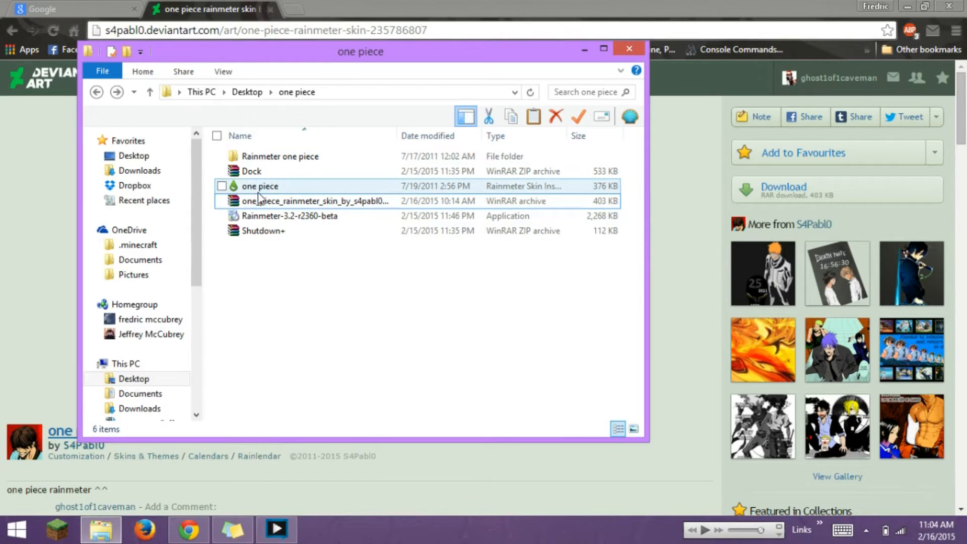
left_click(280, 156)
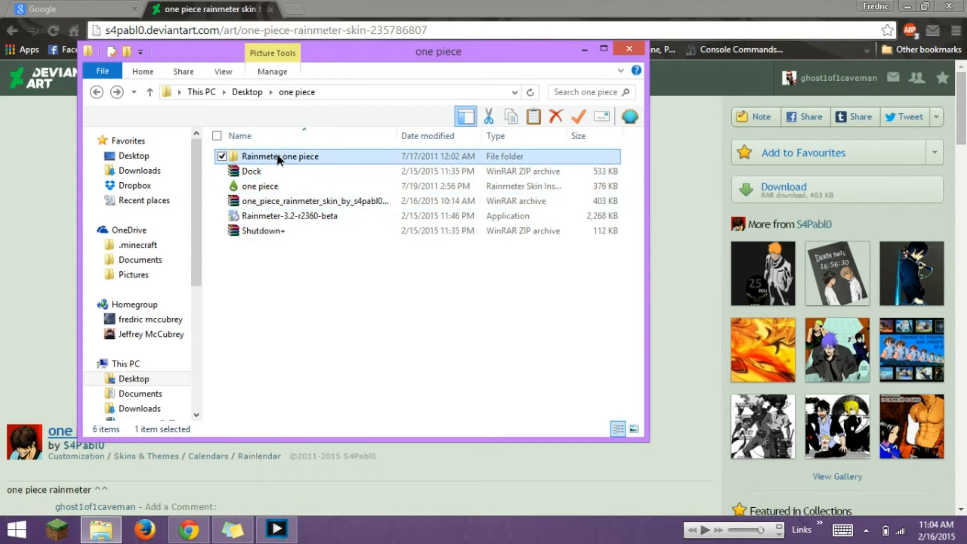
double_click(279, 156)
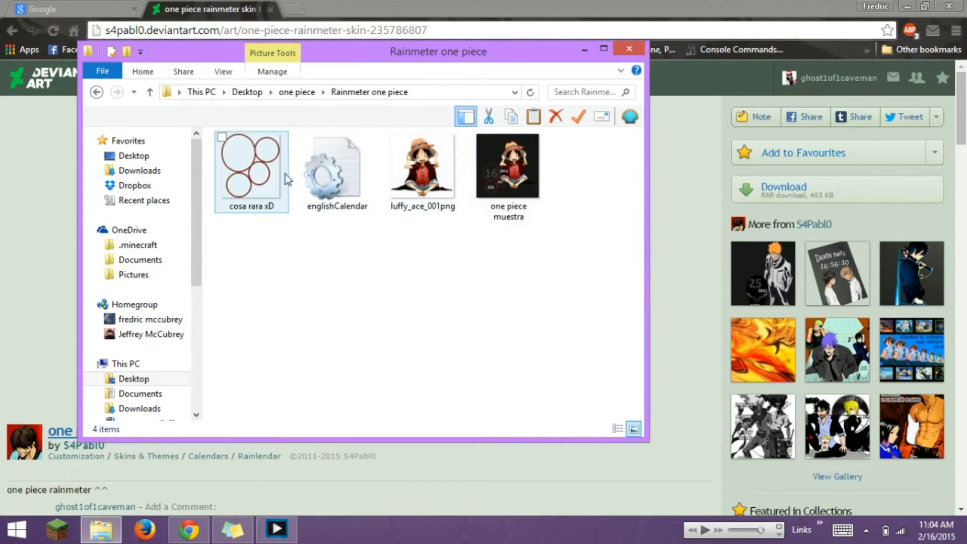
left_click(335, 171)
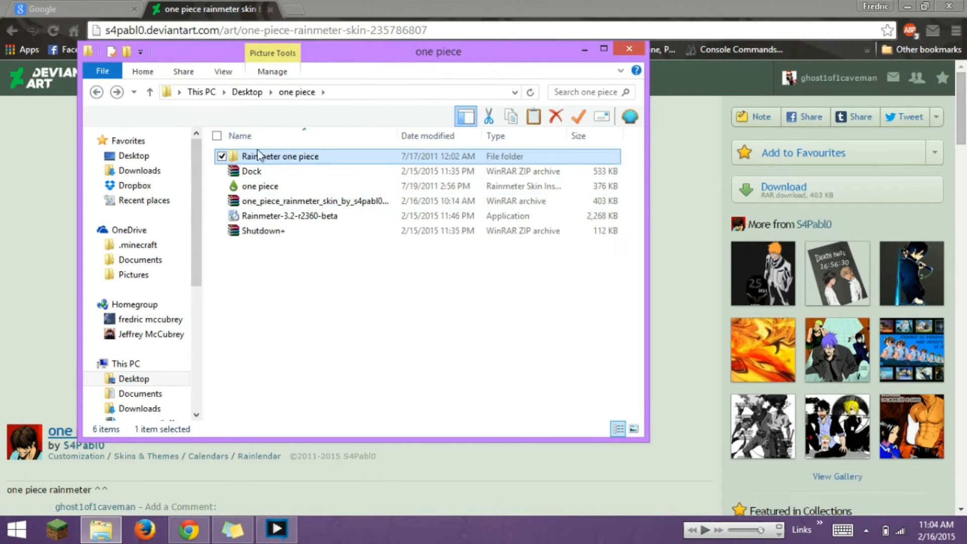
Drop 'Rainmeter one piece' into Documents\Rainmeter\Skins, replace existing files, and close the window.
right_click(99, 530)
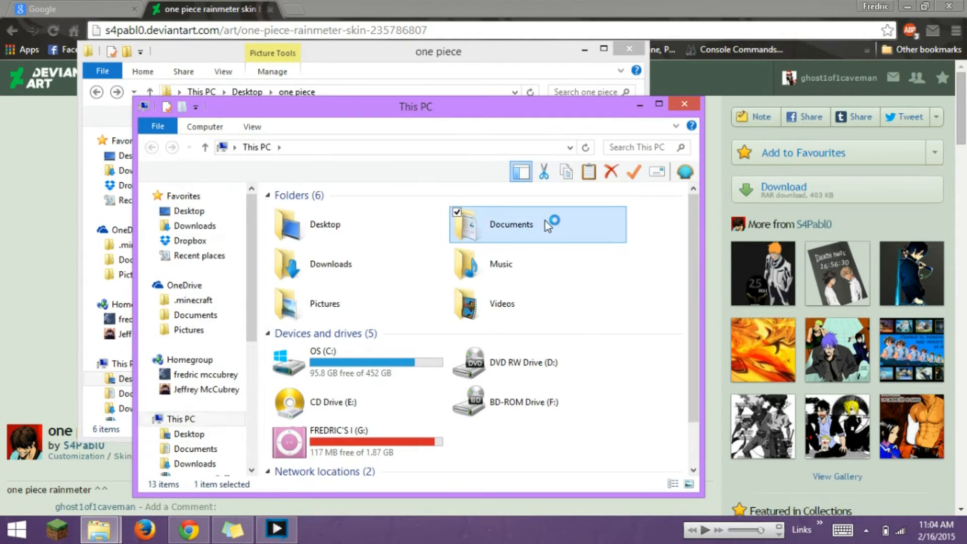
double_click(511, 224)
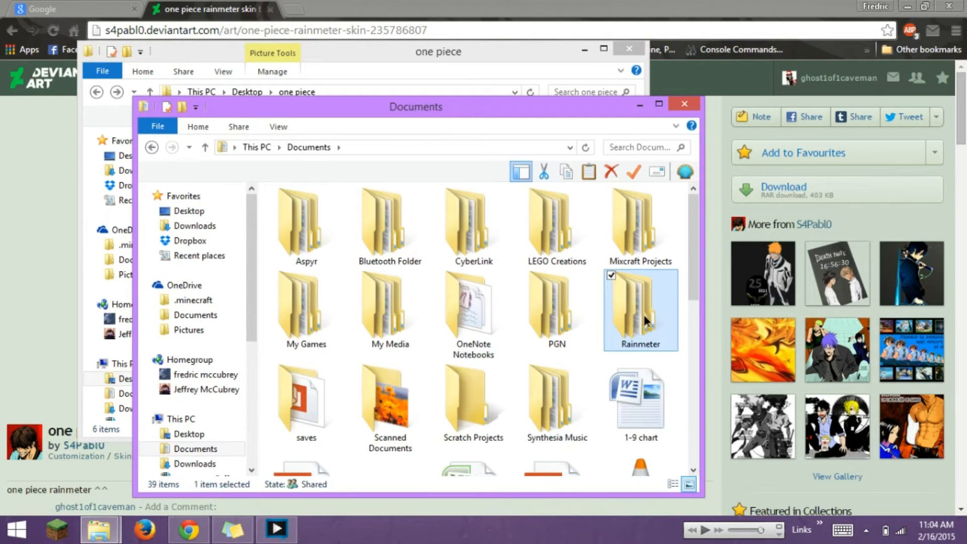
double_click(639, 308)
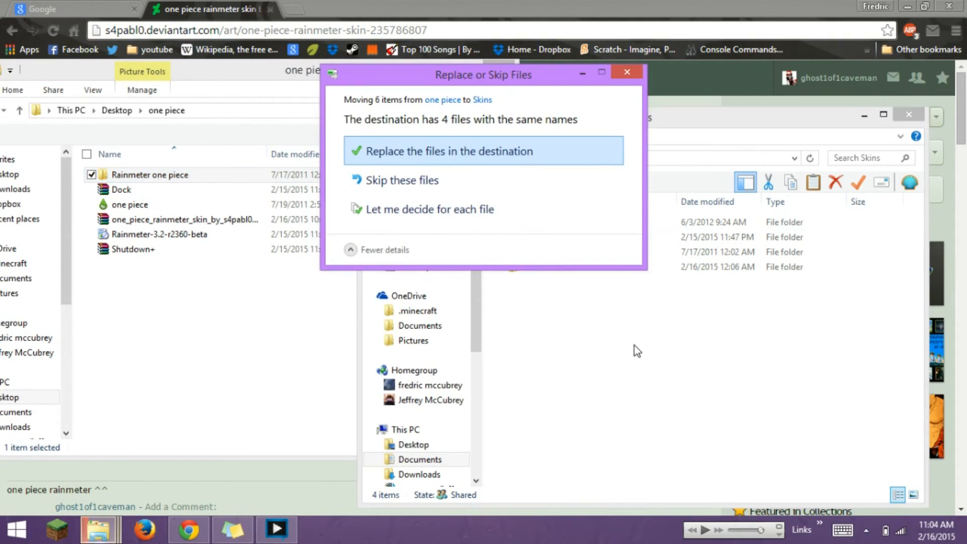
left_click(441, 151)
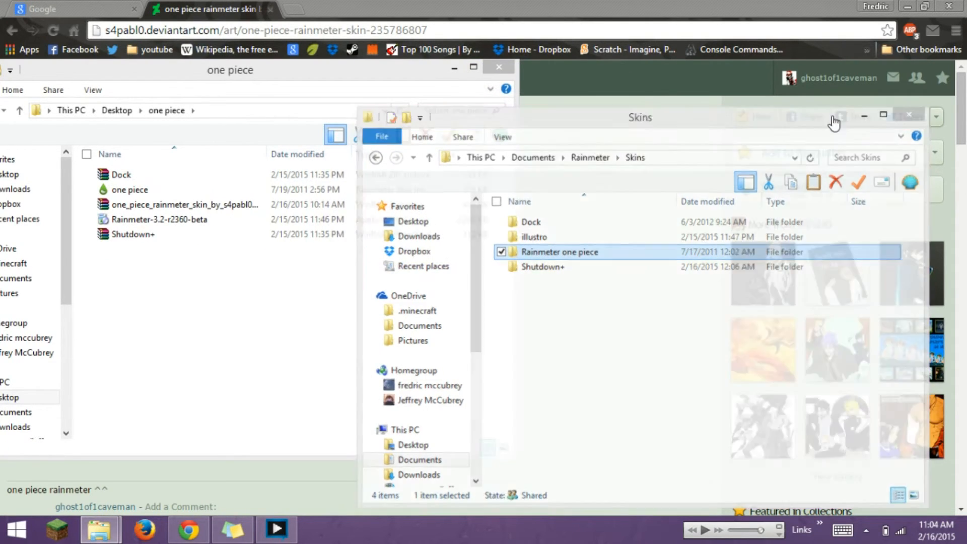
left_click(909, 114)
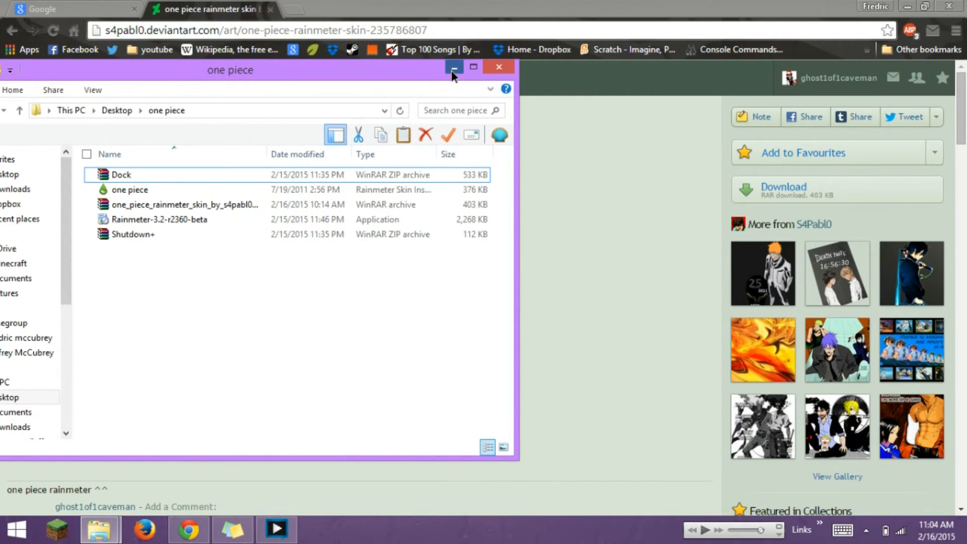
Minimize the one piece folder and recording app windows to reveal the One Piece calendar skin.
left_click(454, 67)
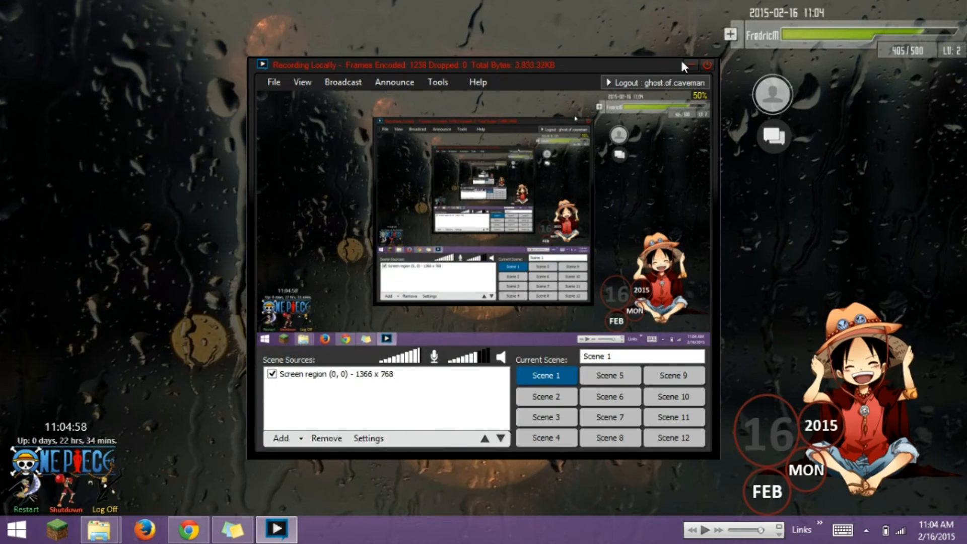
left_click(706, 64)
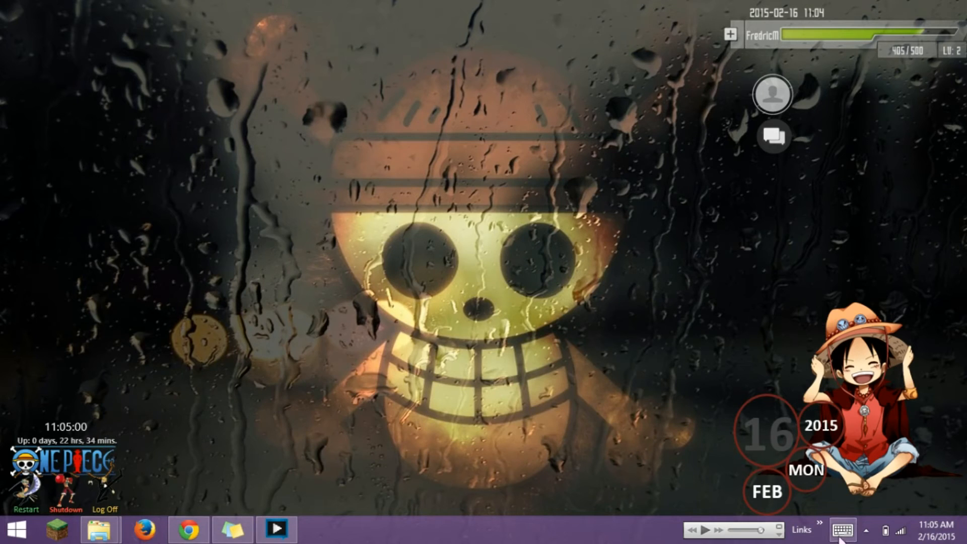
left_click(864, 528)
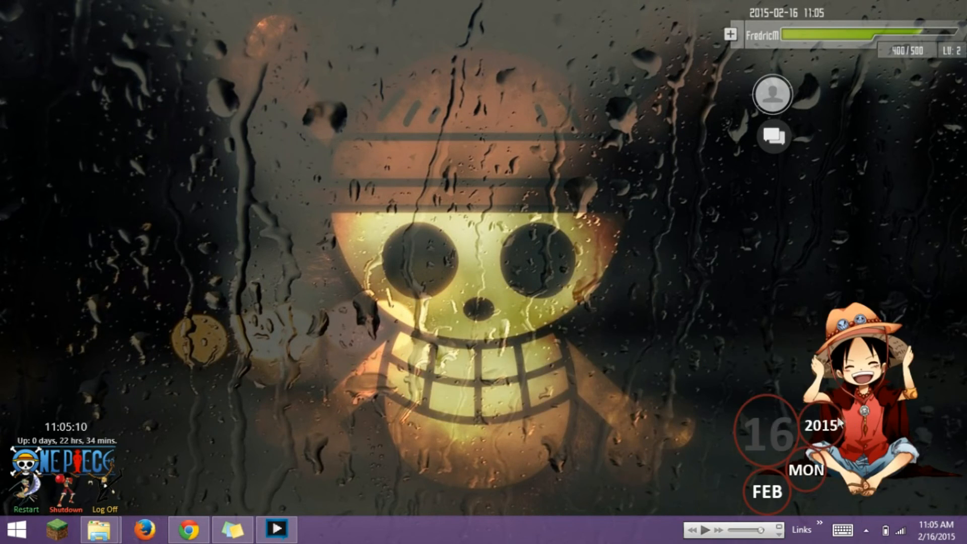
mouse_move(468, 485)
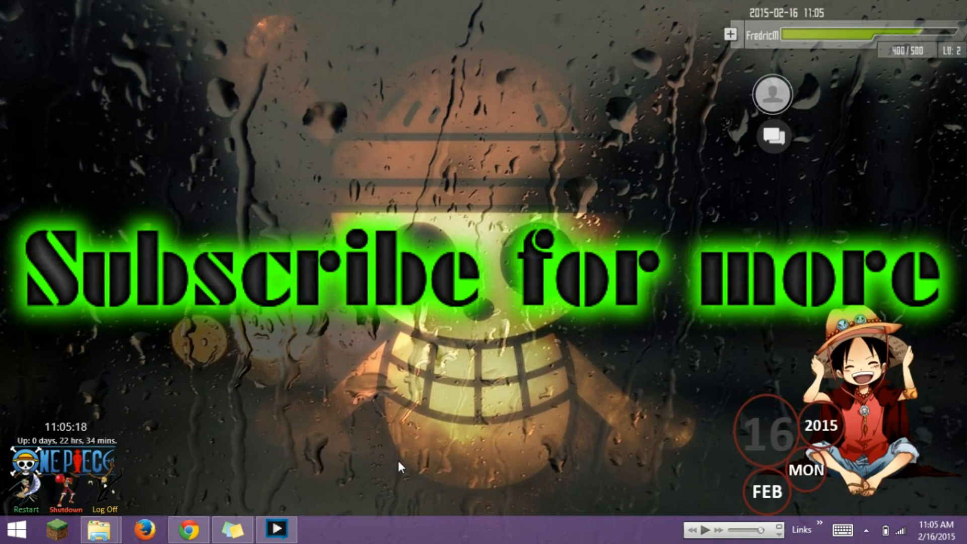
mouse_move(376, 492)
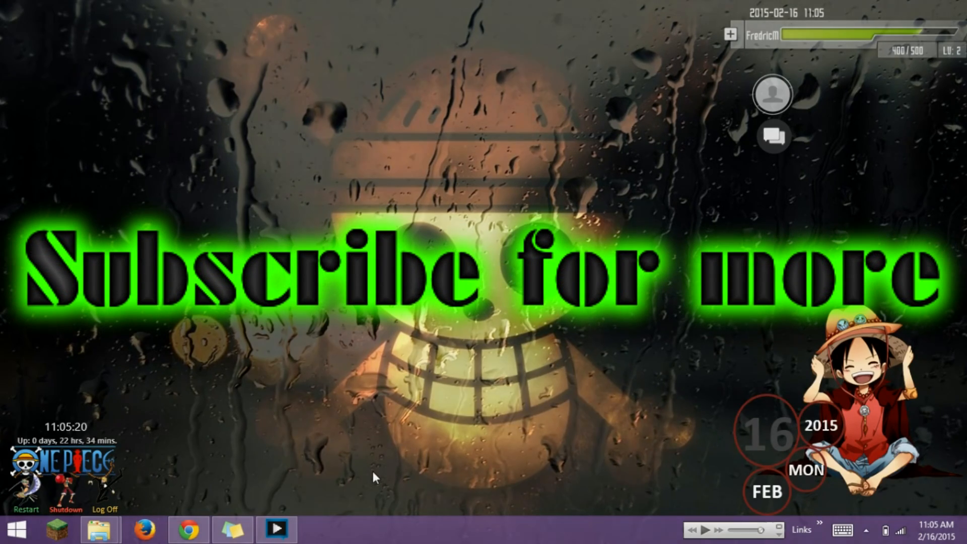